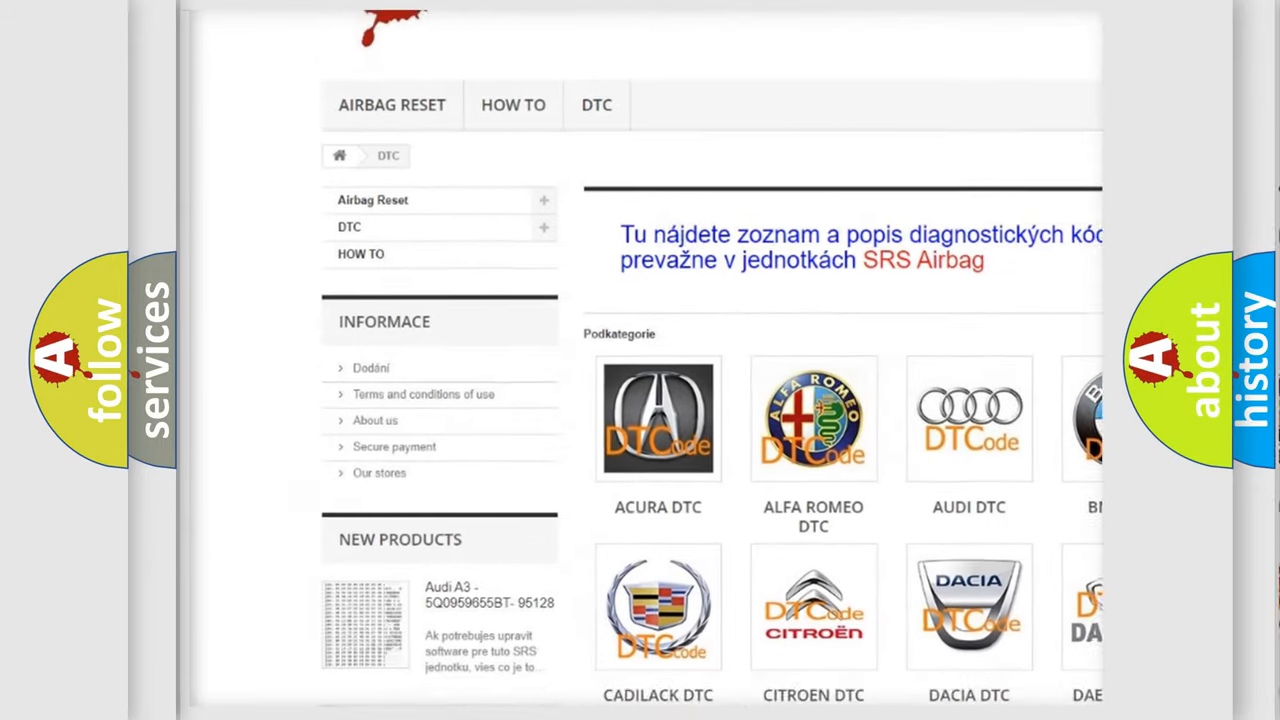
scroll("down", 3)
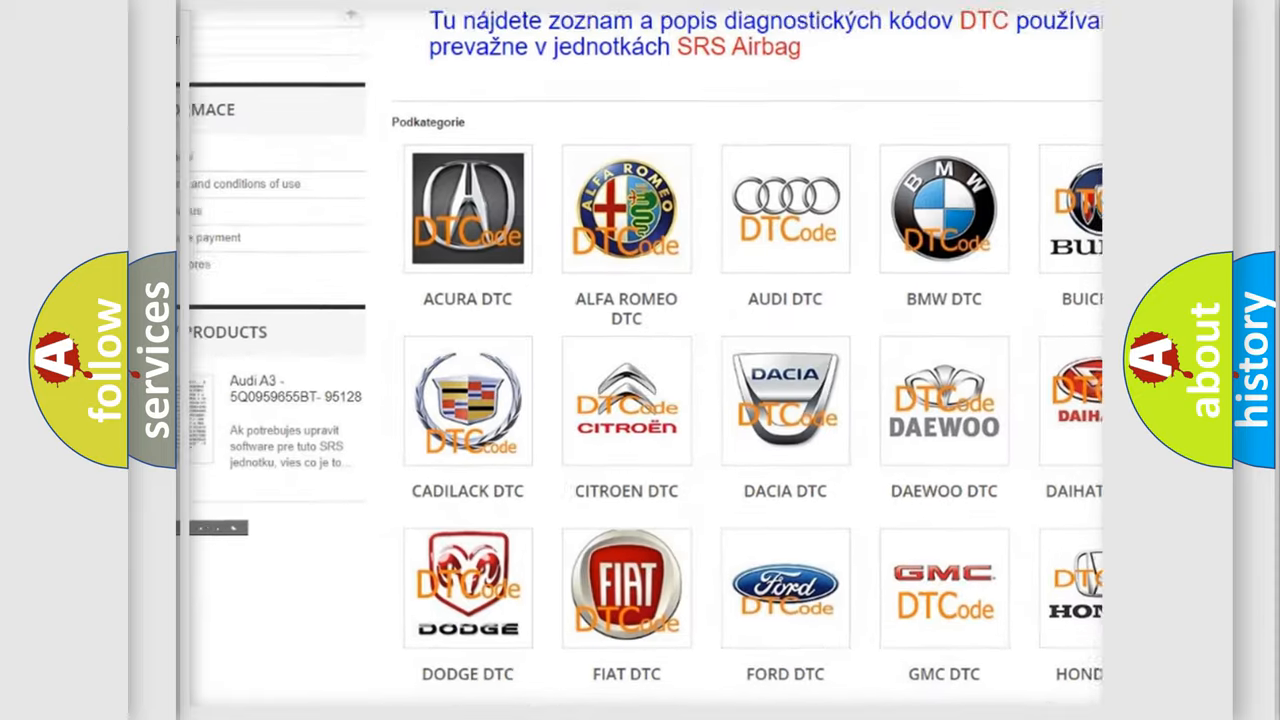
scroll("down", 3)
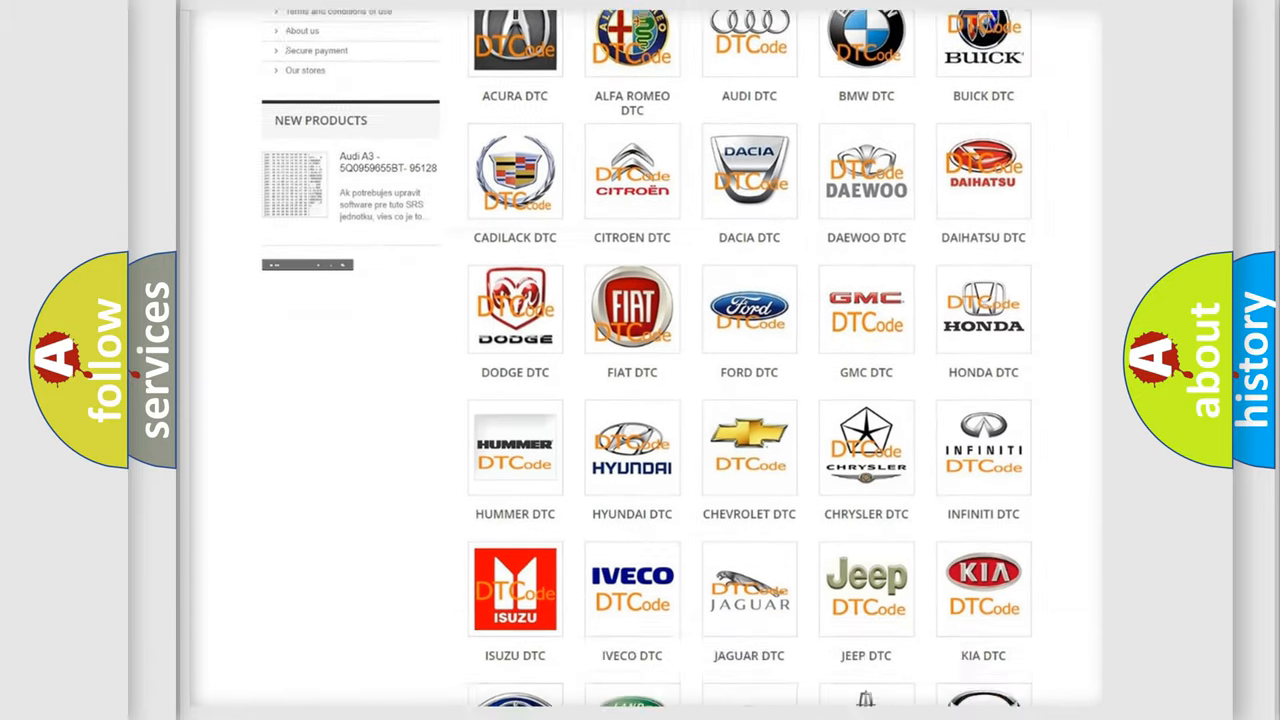
scroll("down", 3)
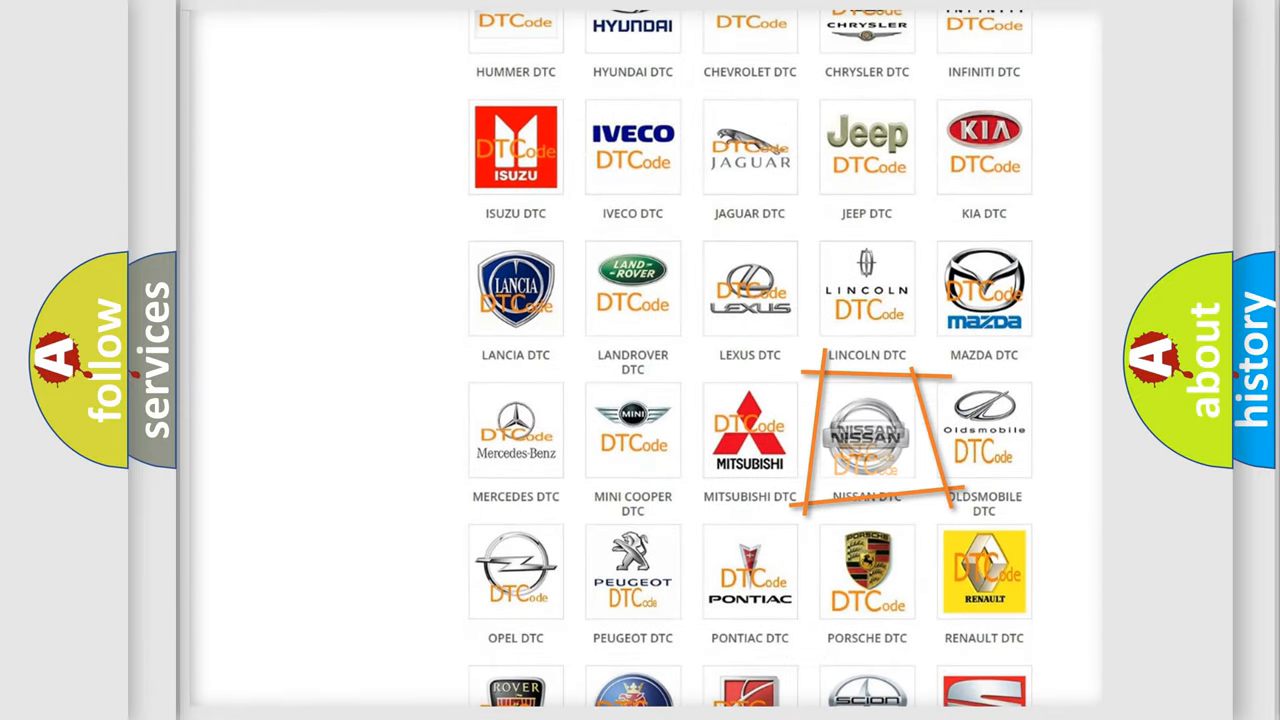